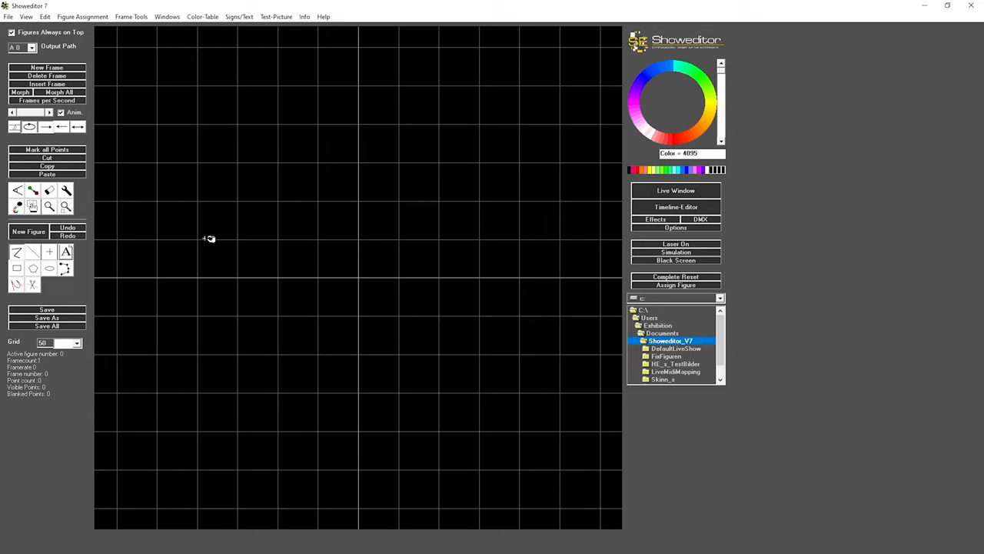
mouse_move(201, 241)
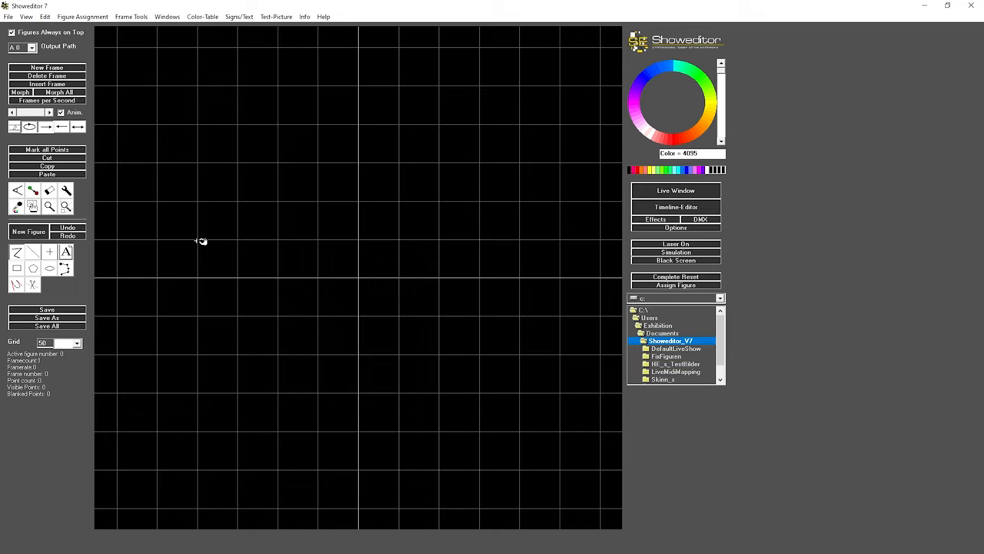
mouse_move(200, 239)
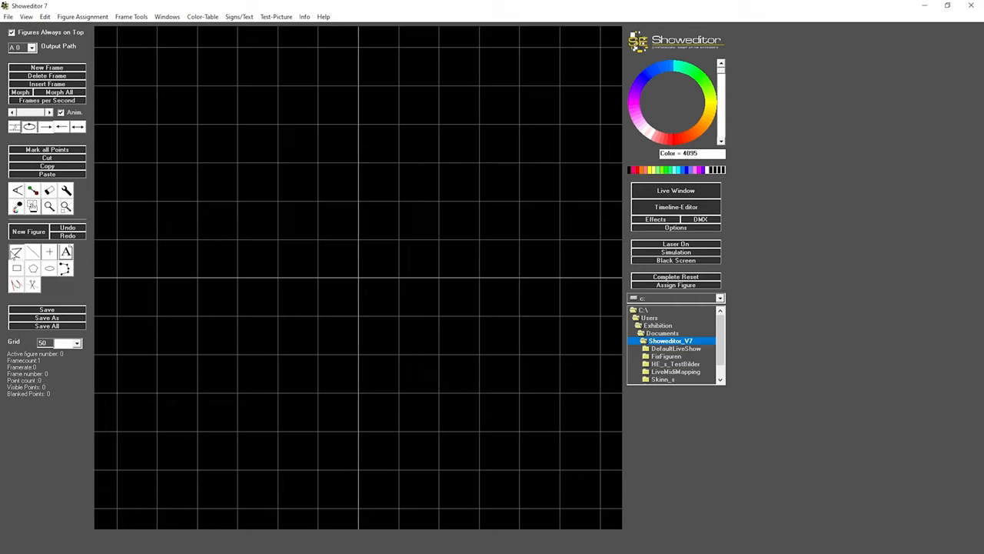
mouse_move(201, 238)
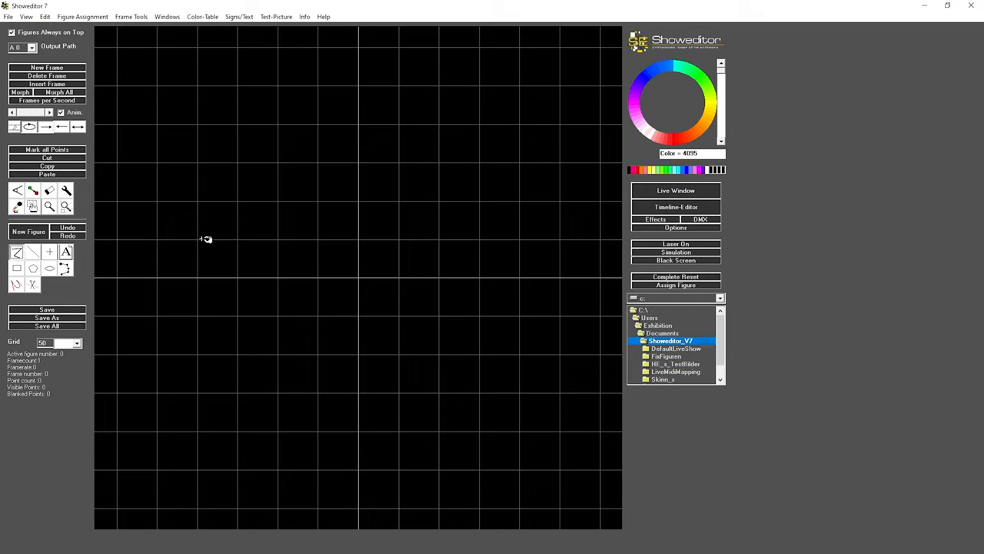
mouse_move(202, 238)
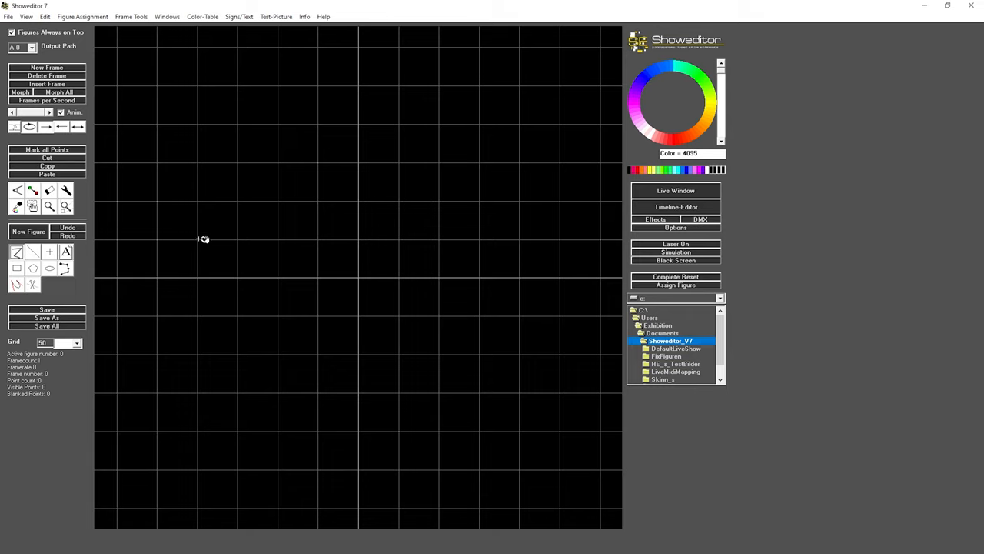
Click points left to right along one grid row to extend the horizontal line to 5 points
click(157, 239)
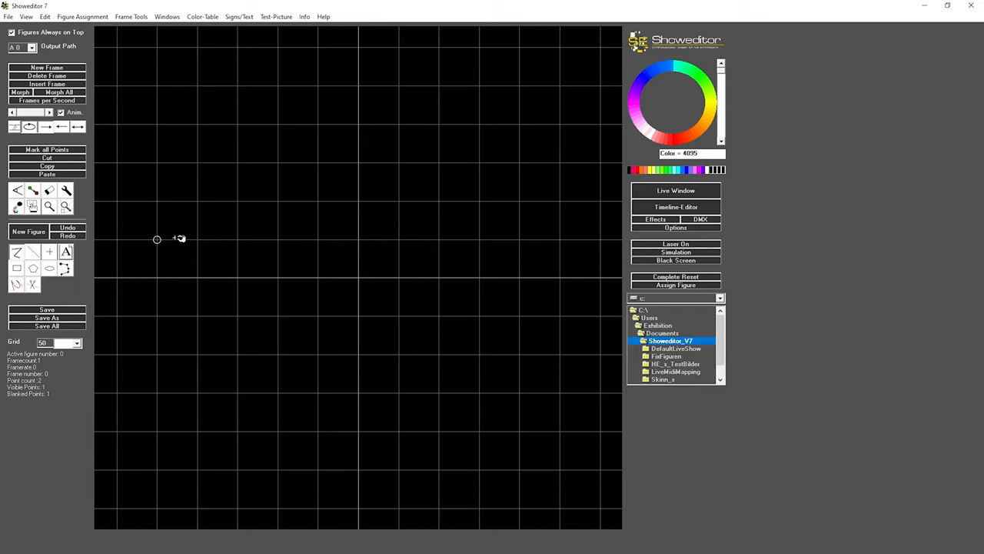
mouse_move(242, 240)
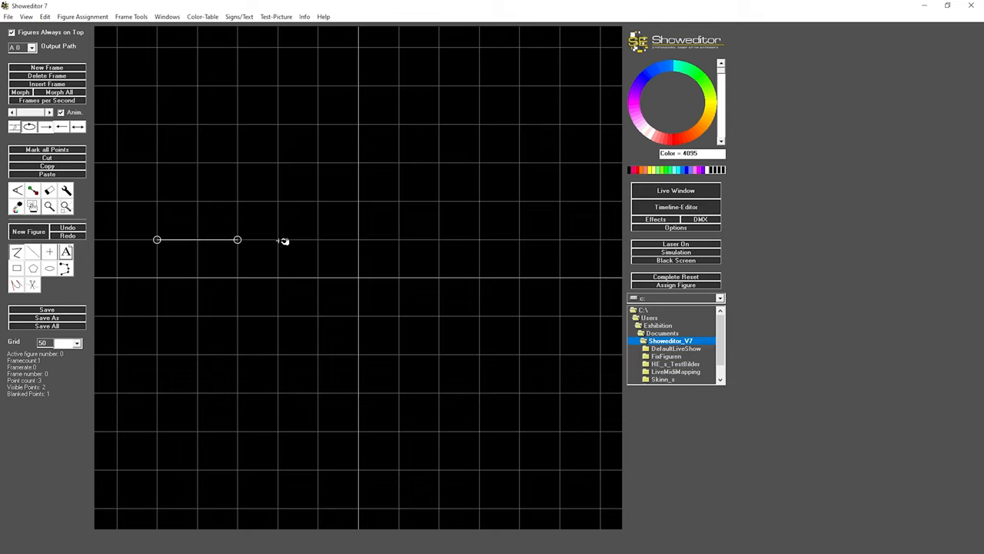
click(479, 239)
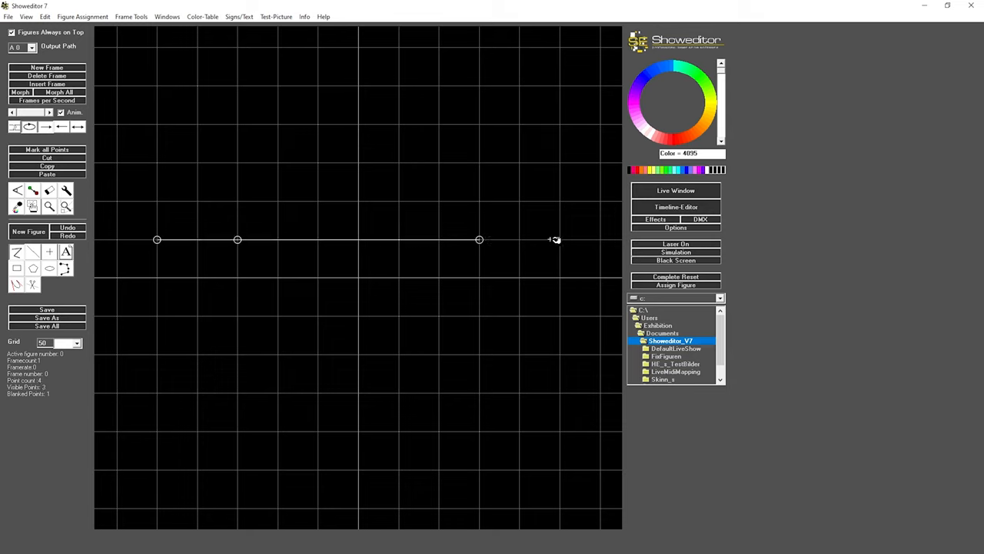
click(556, 239)
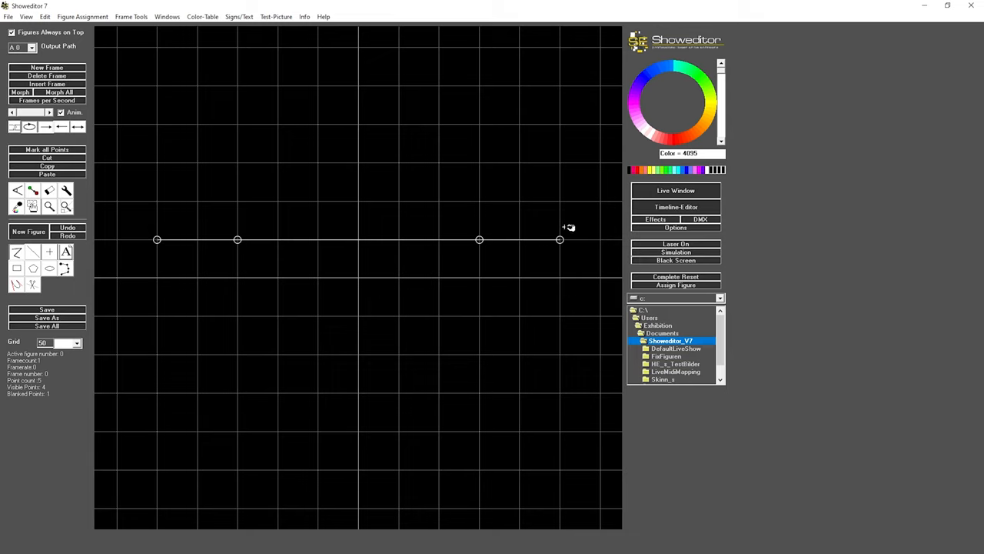
mouse_move(531, 241)
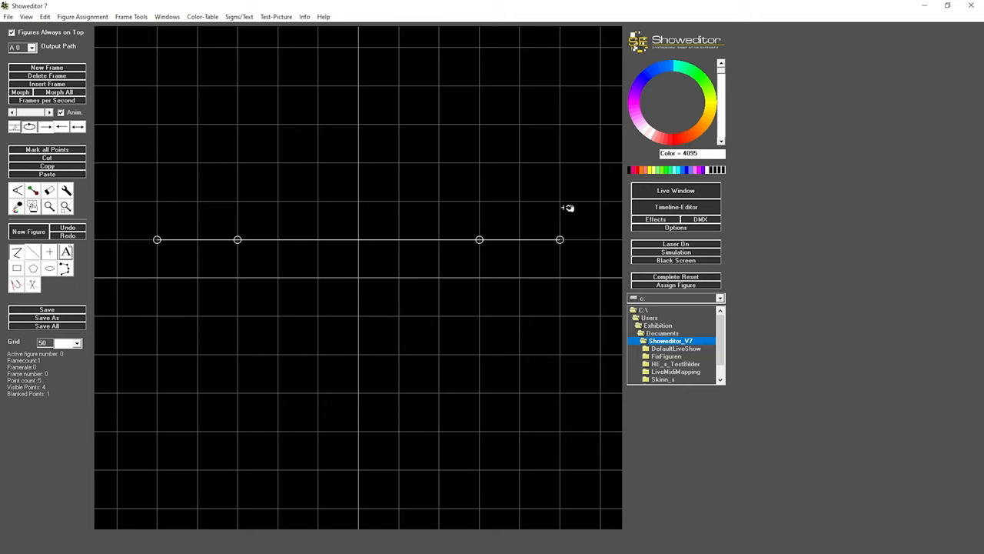
mouse_move(204, 233)
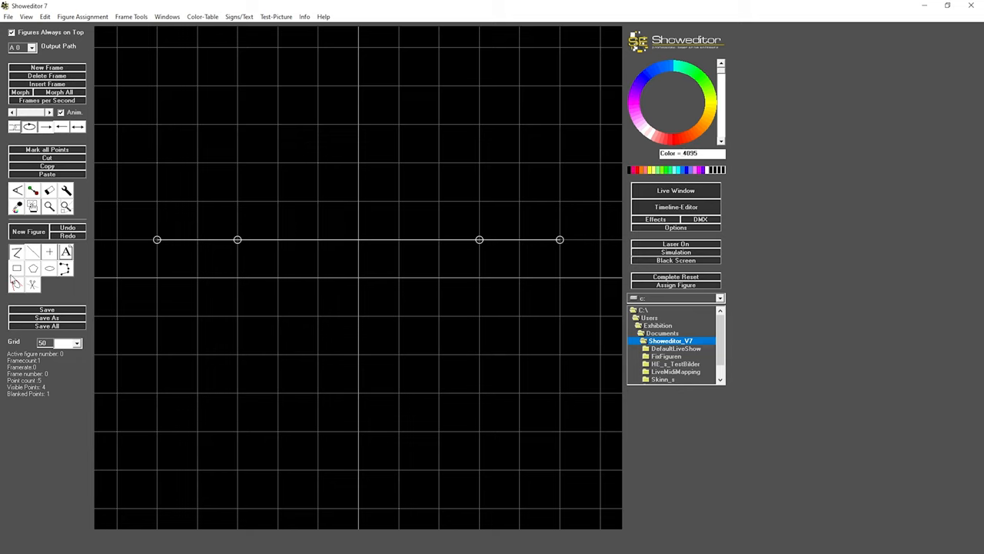
mouse_move(115, 220)
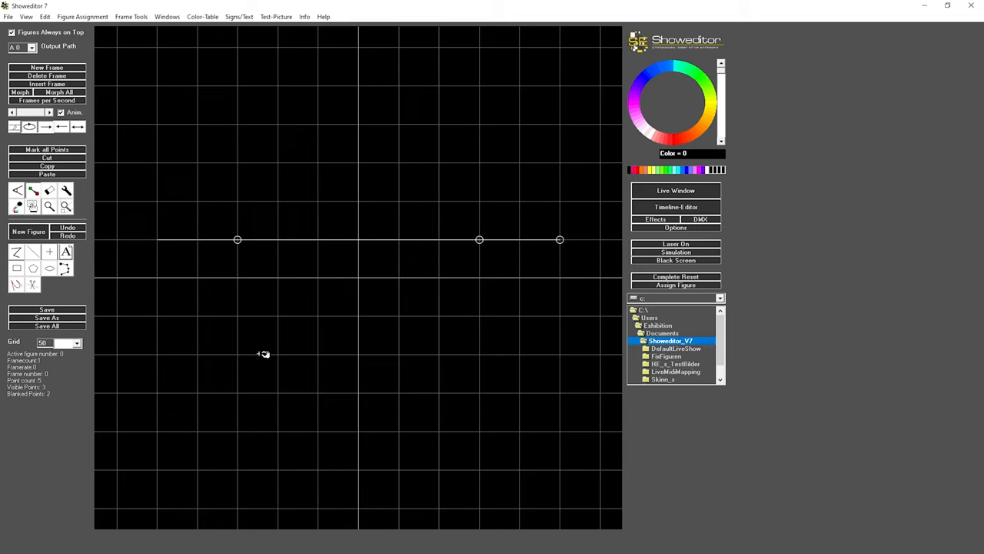
mouse_move(579, 238)
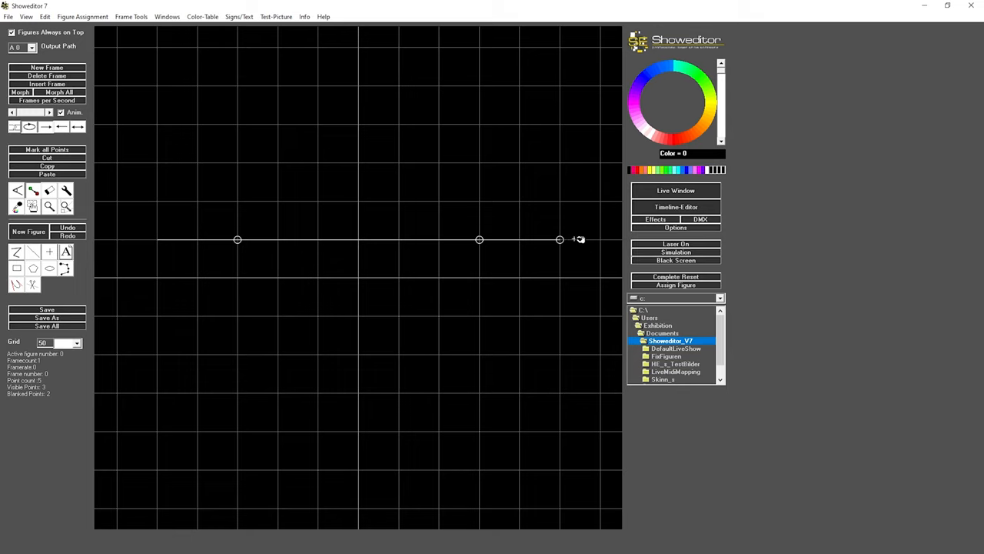
mouse_move(563, 242)
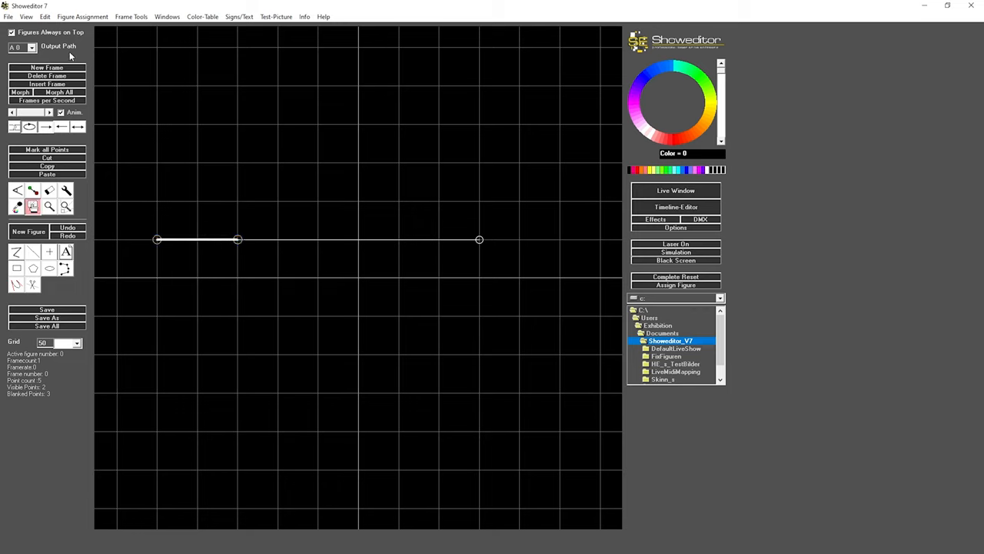
Insert a soft colour gradient on the line's left segment, accepting the Softcolor distance
click(52, 17)
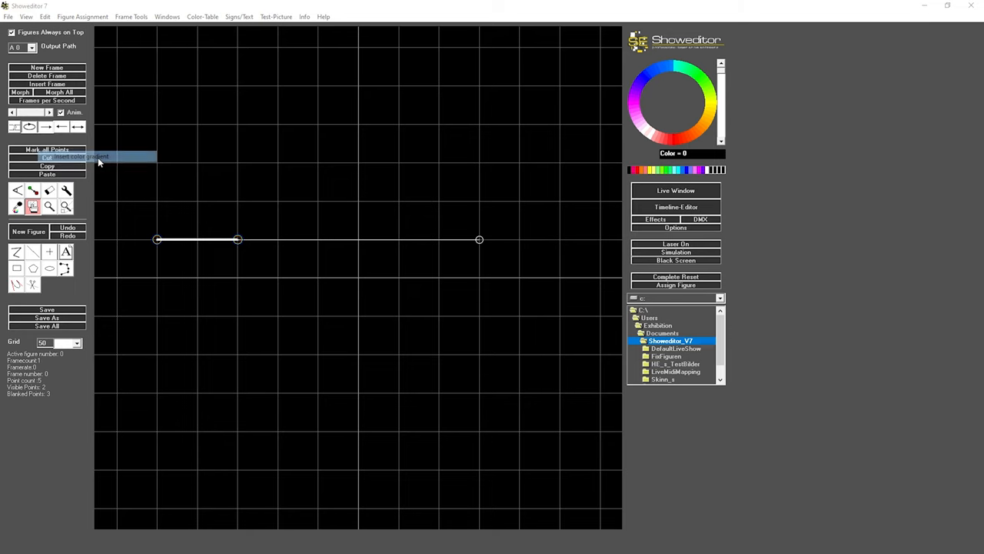
click(84, 156)
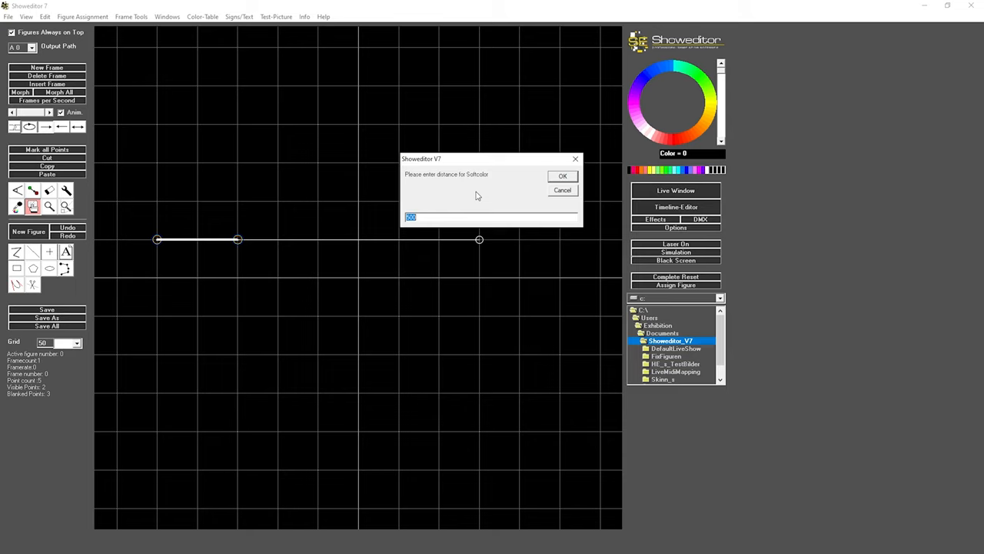
click(563, 175)
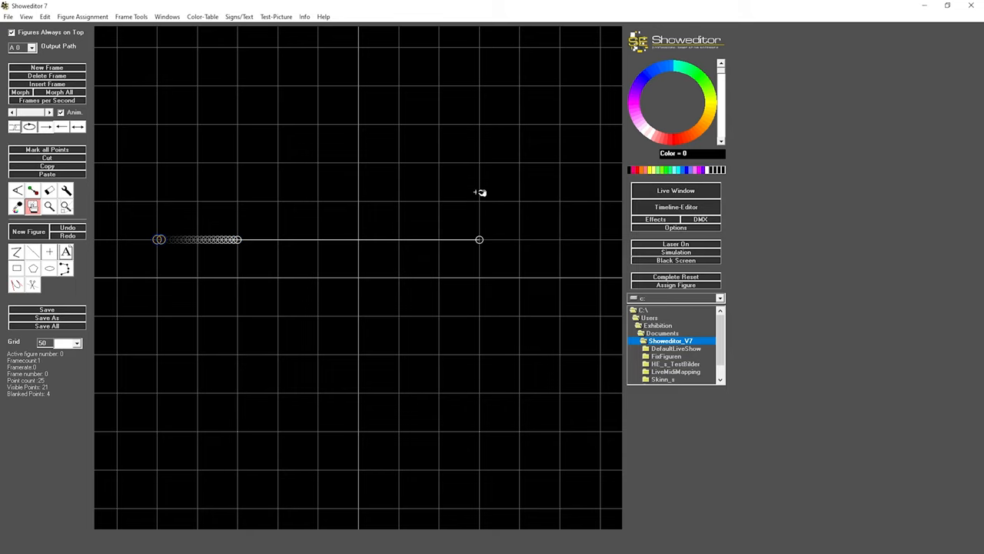
mouse_move(109, 264)
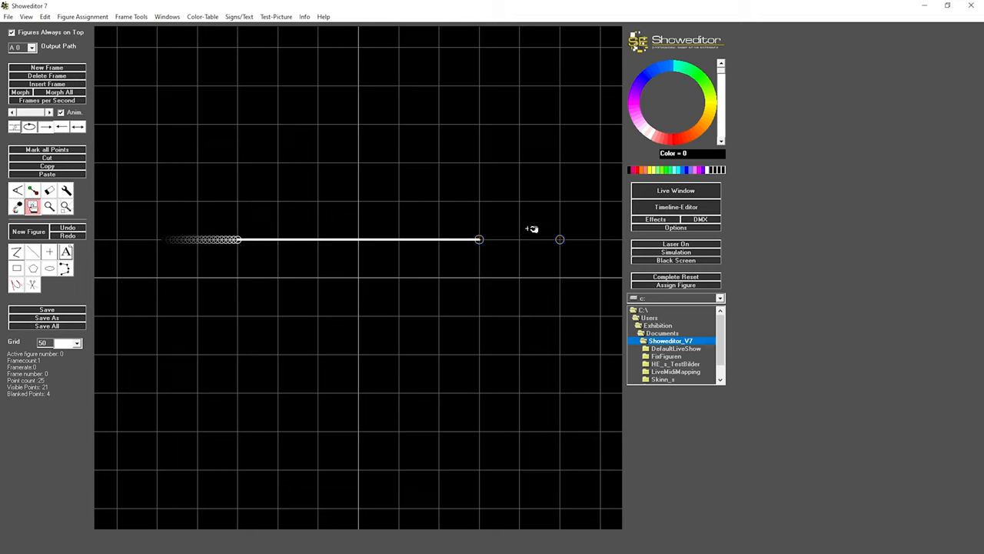
Insert a colour gradient on the line's right end, accepting the same Softcolor distance
click(49, 16)
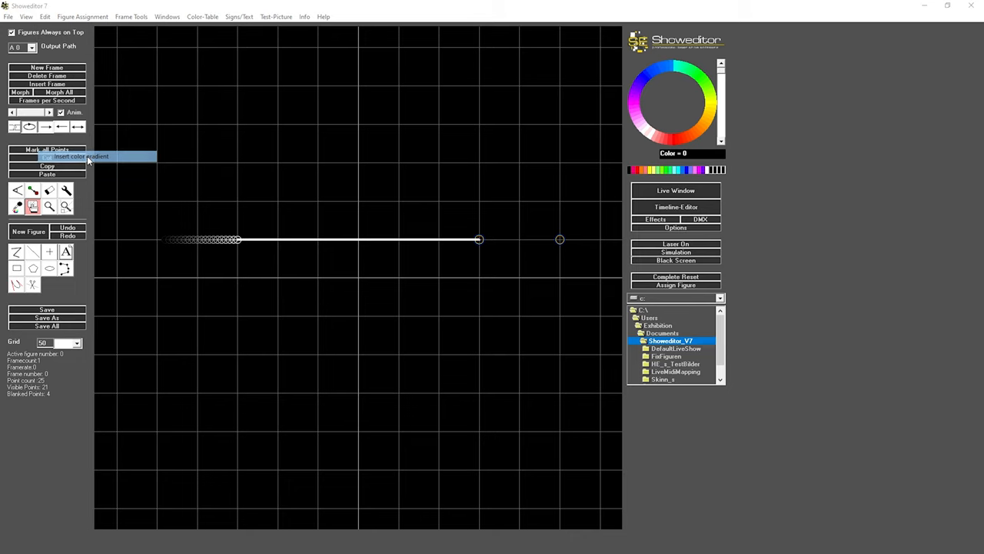
click(77, 156)
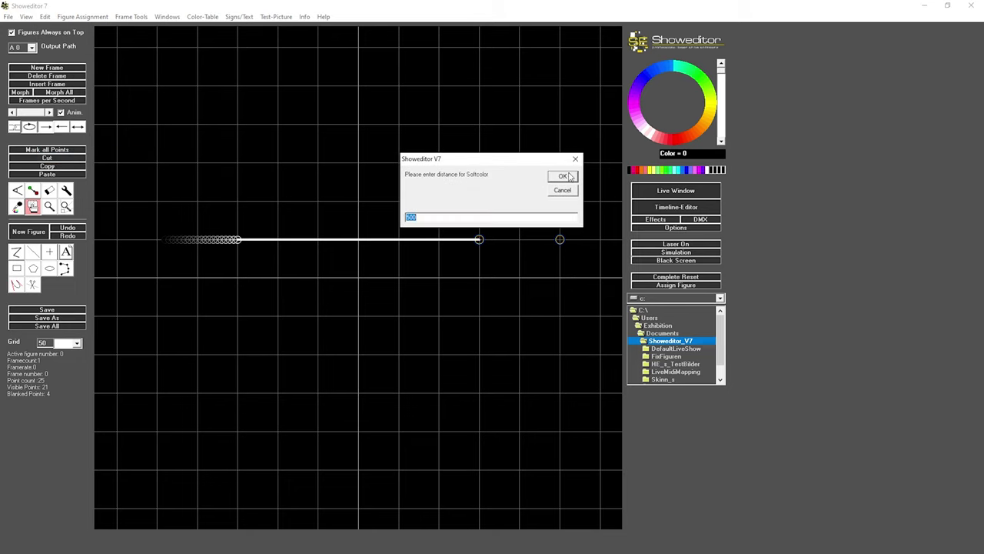
click(562, 176)
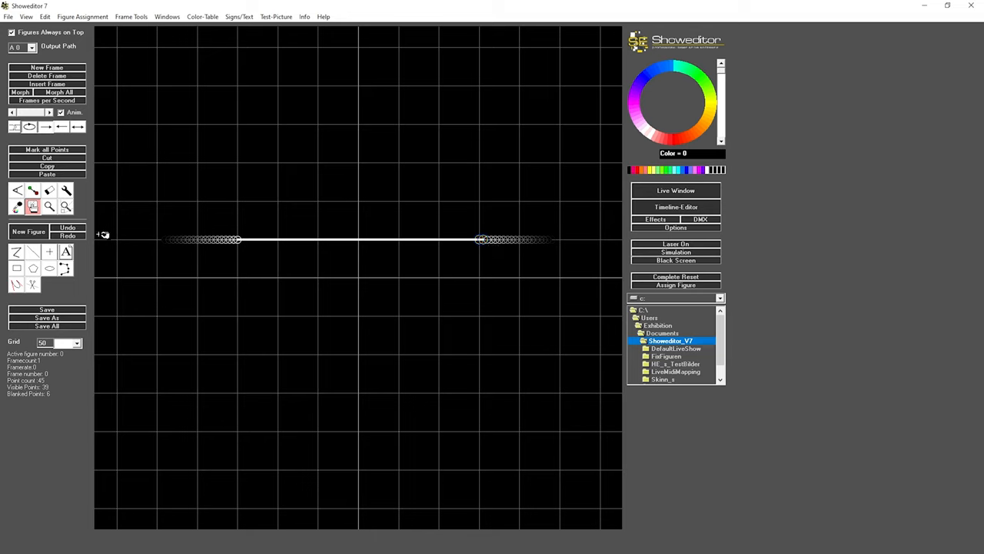
mouse_move(203, 206)
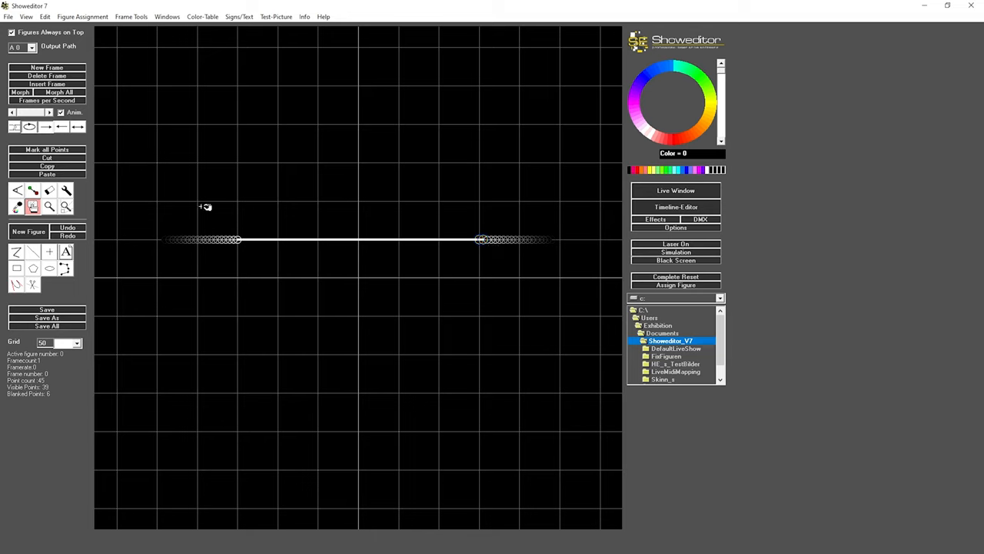
mouse_move(190, 243)
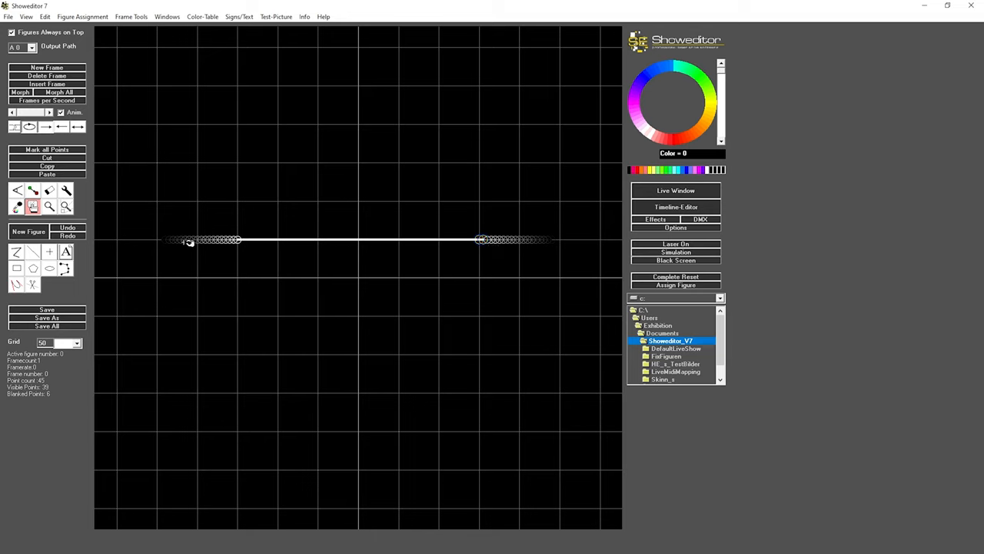
mouse_move(263, 241)
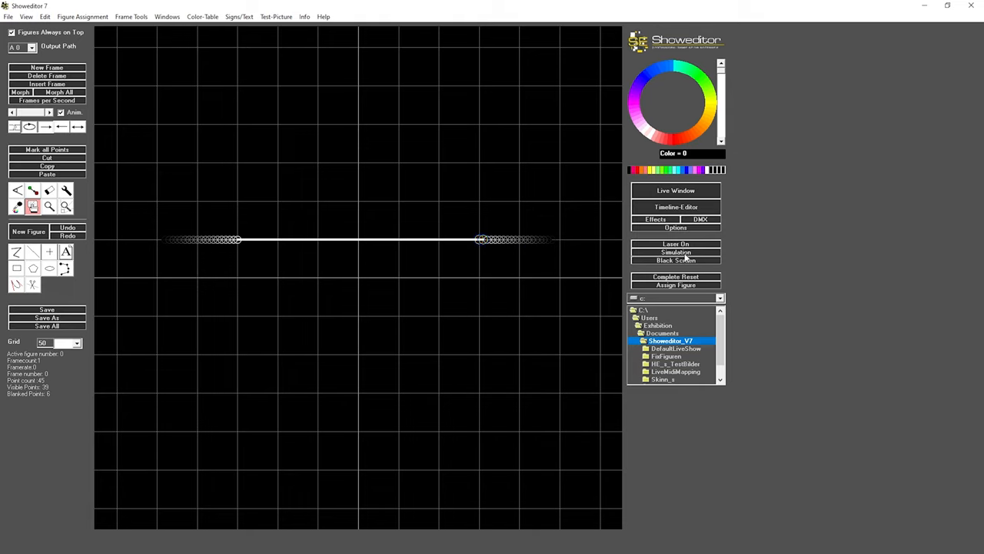
click(675, 253)
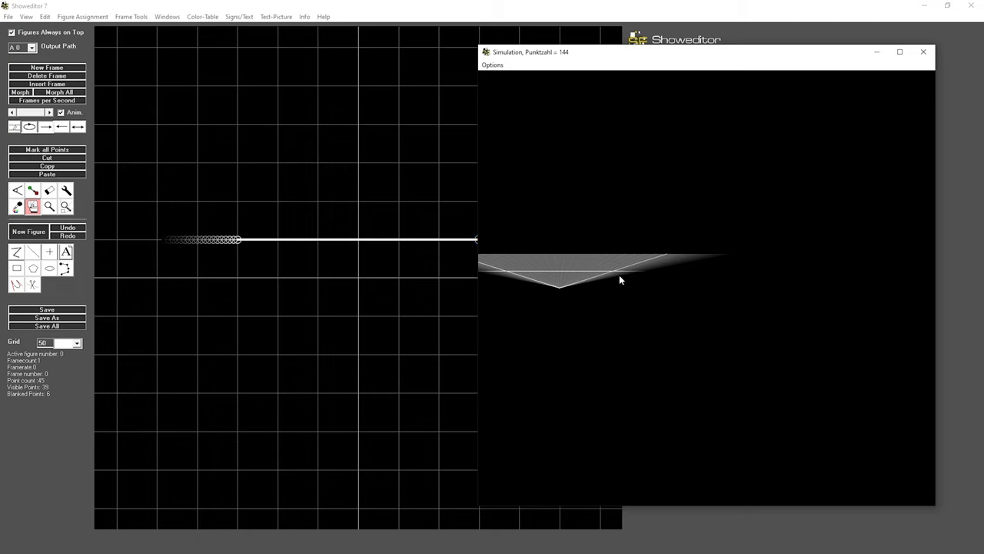
mouse_move(709, 339)
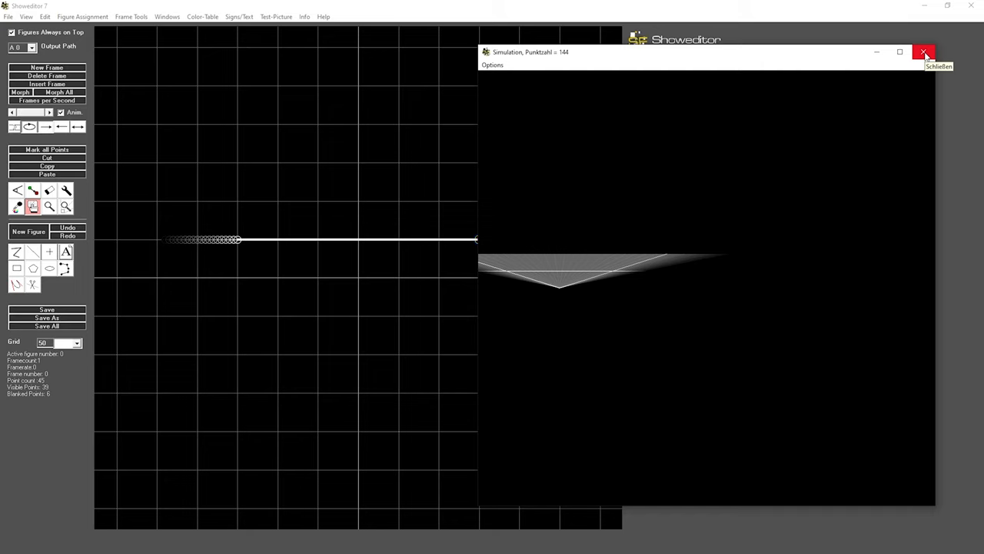
click(926, 52)
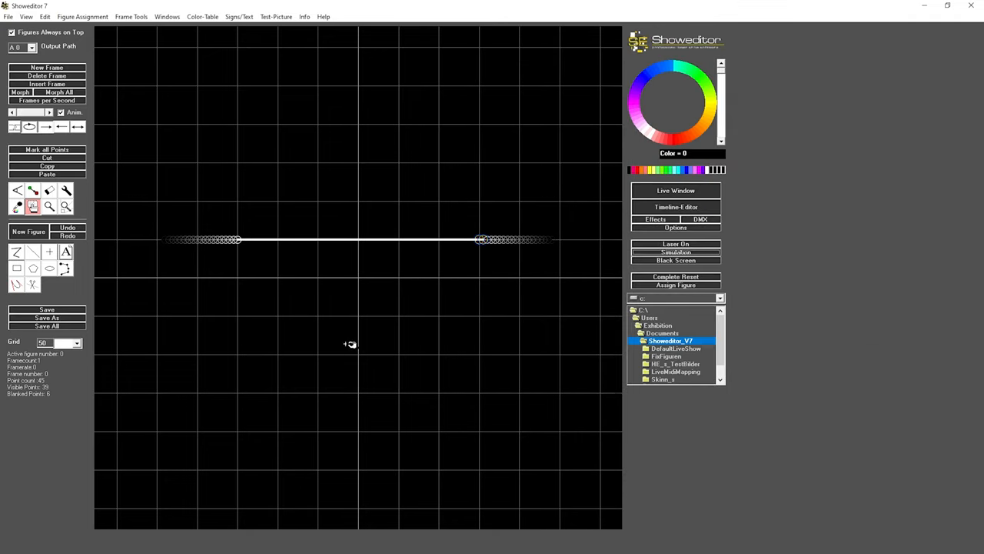
mouse_move(26, 16)
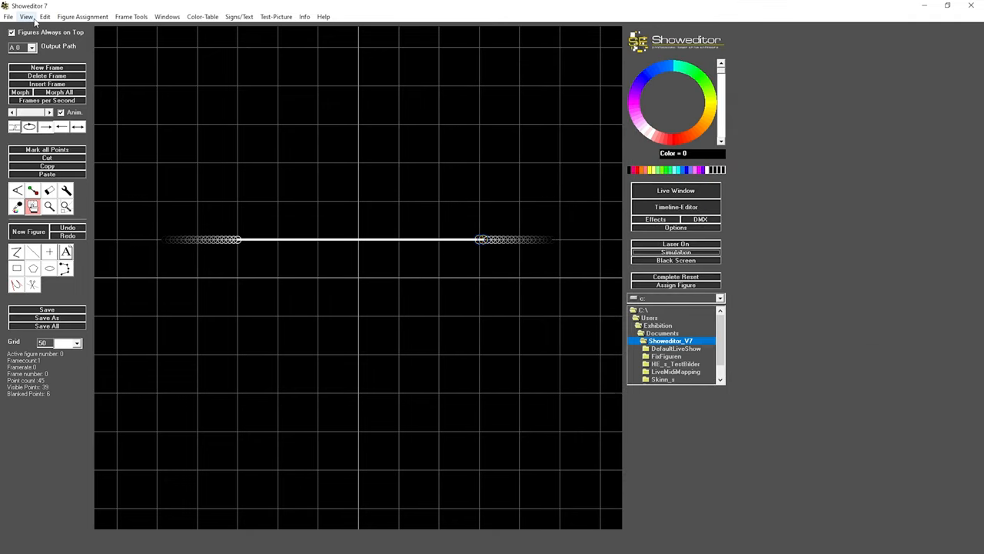
Open the Edit menu, then the View menu for display options
click(47, 17)
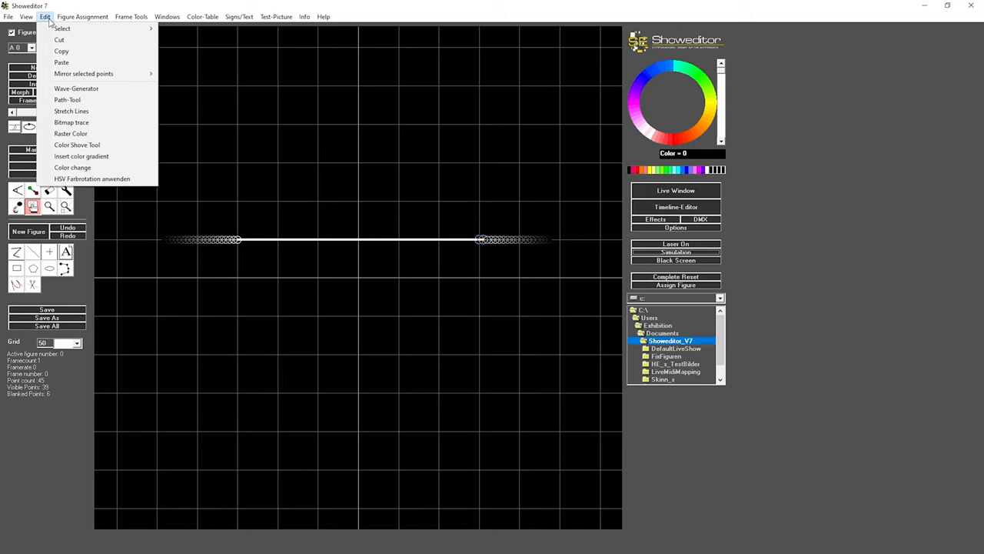
click(31, 17)
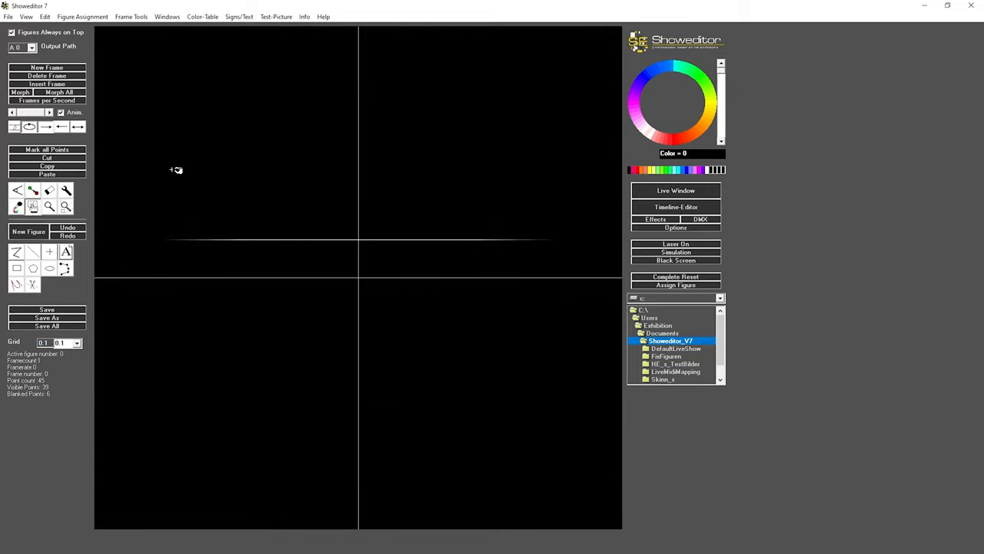
mouse_move(462, 318)
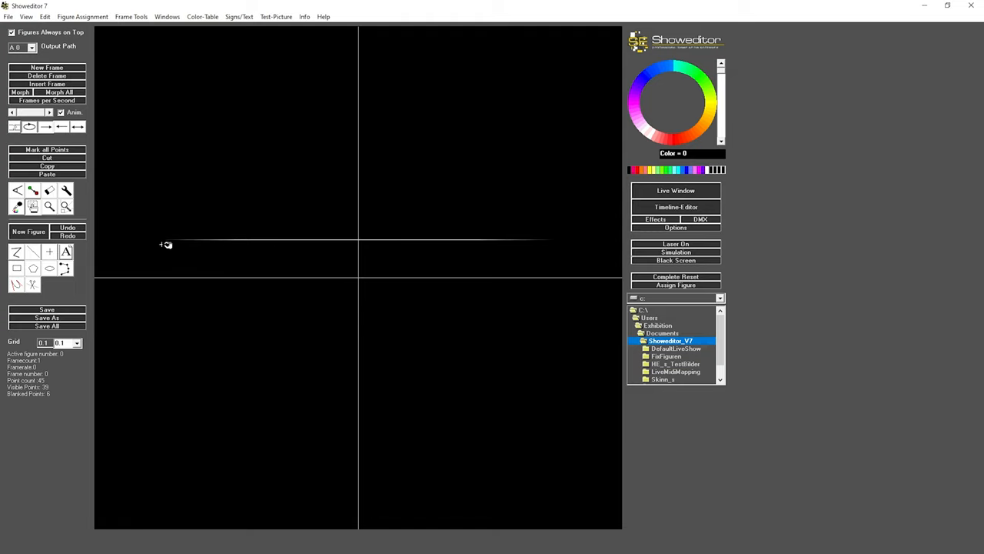
mouse_move(461, 248)
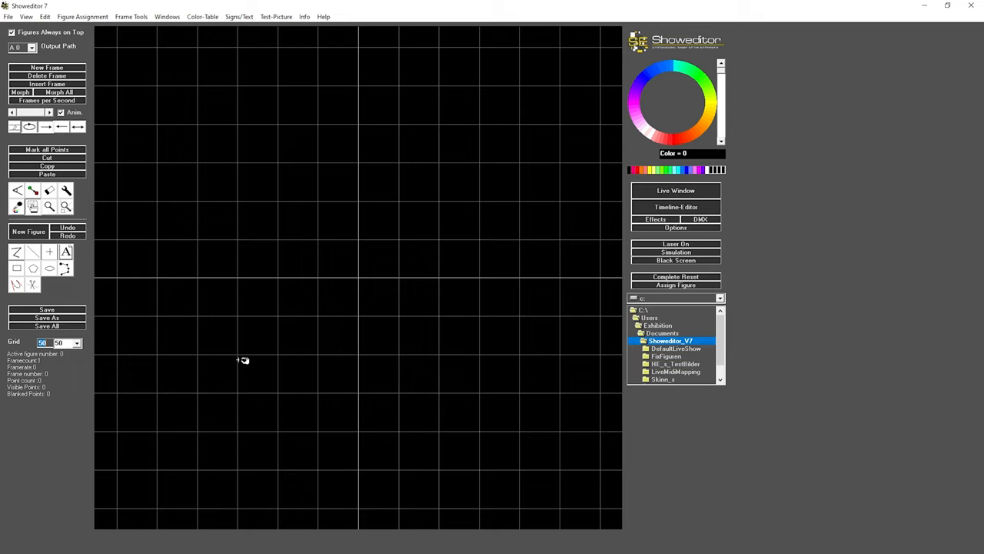
mouse_move(246, 337)
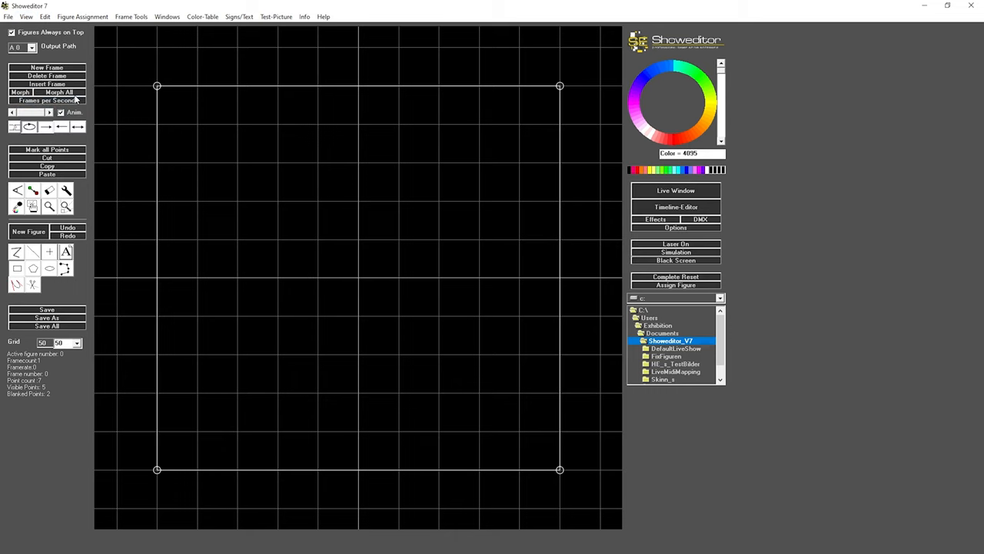
mouse_move(488, 200)
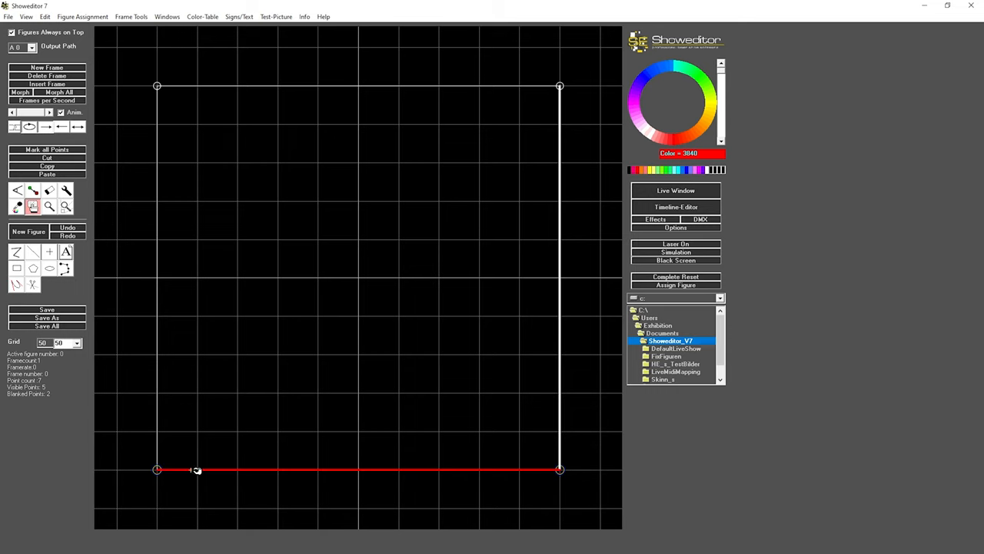
mouse_move(40, 46)
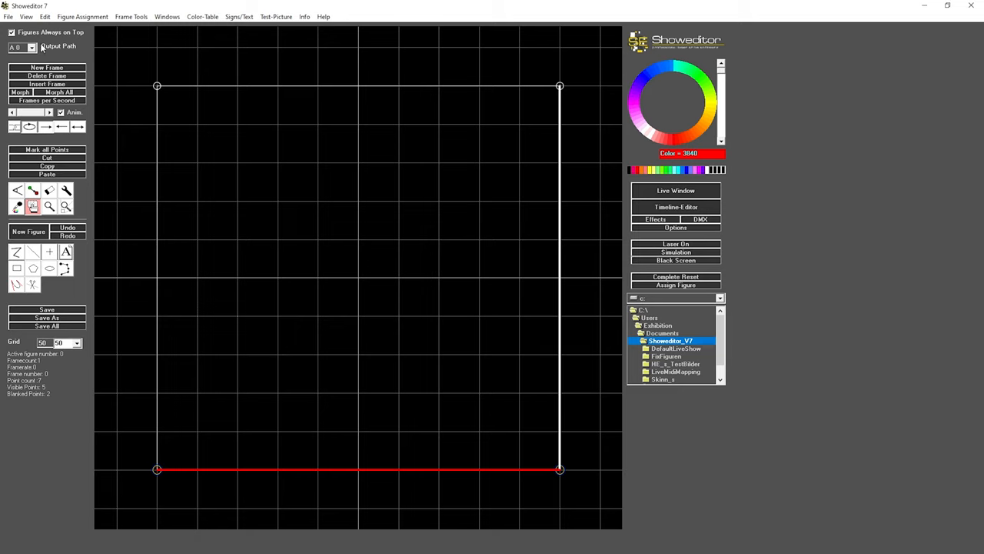
Insert a colour gradient on the square's red bottom edge, confirming the Softcolor distance
click(48, 16)
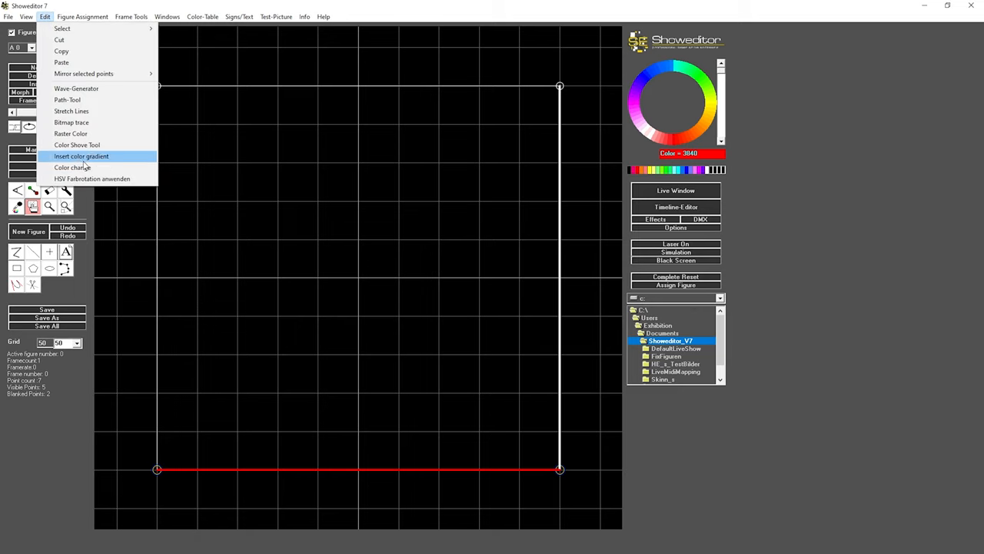
click(80, 156)
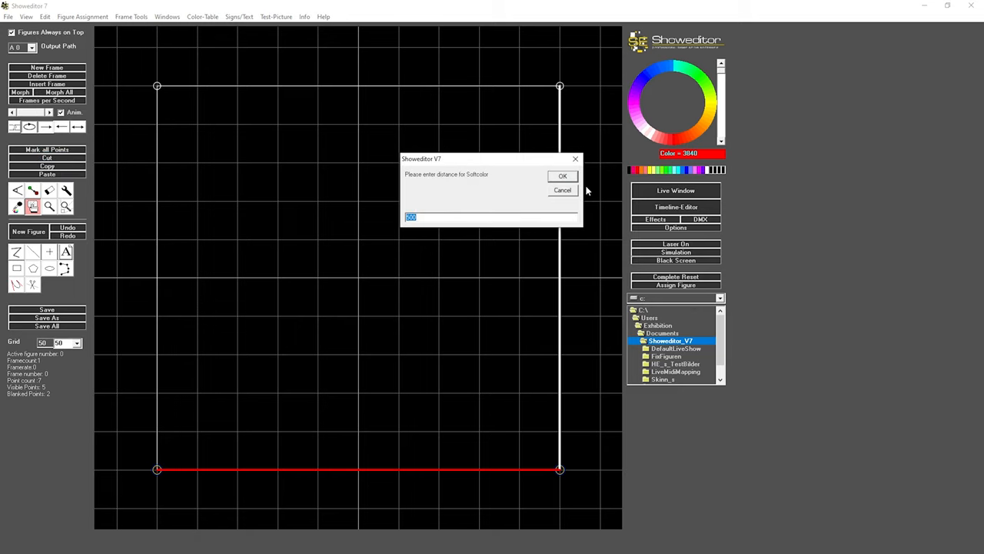
click(562, 176)
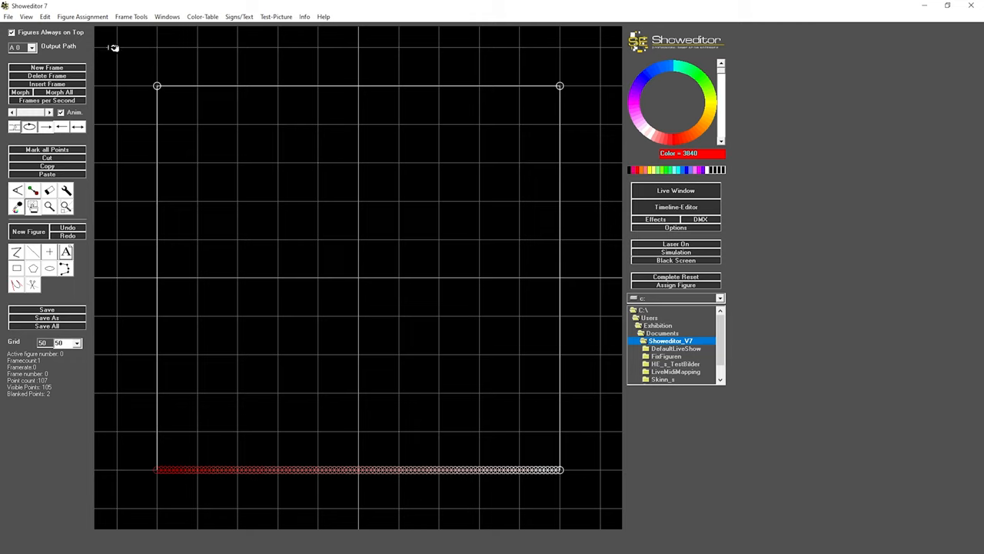
mouse_move(70, 342)
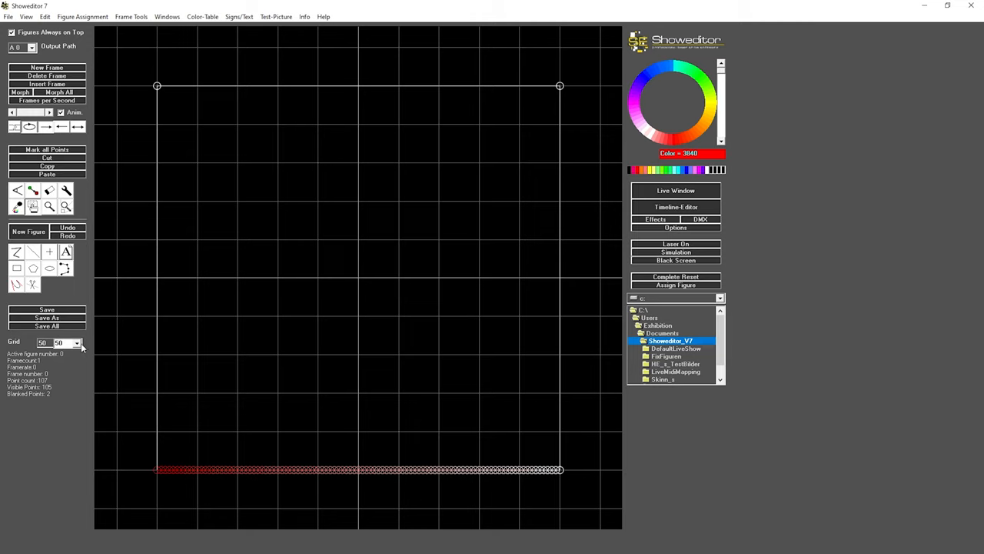
Set the grid spacing to 0.1 and insert a colour gradient on the left edge
click(76, 344)
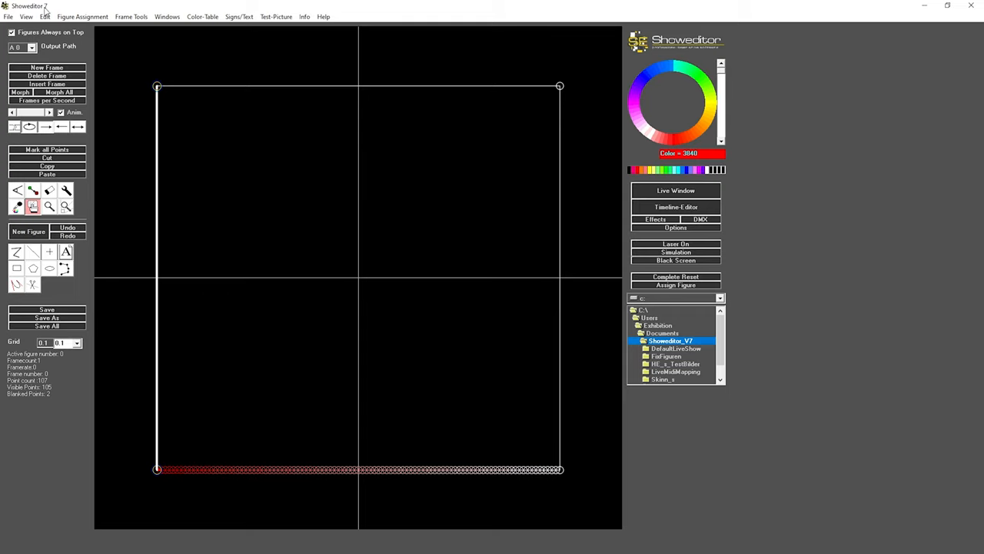
click(48, 16)
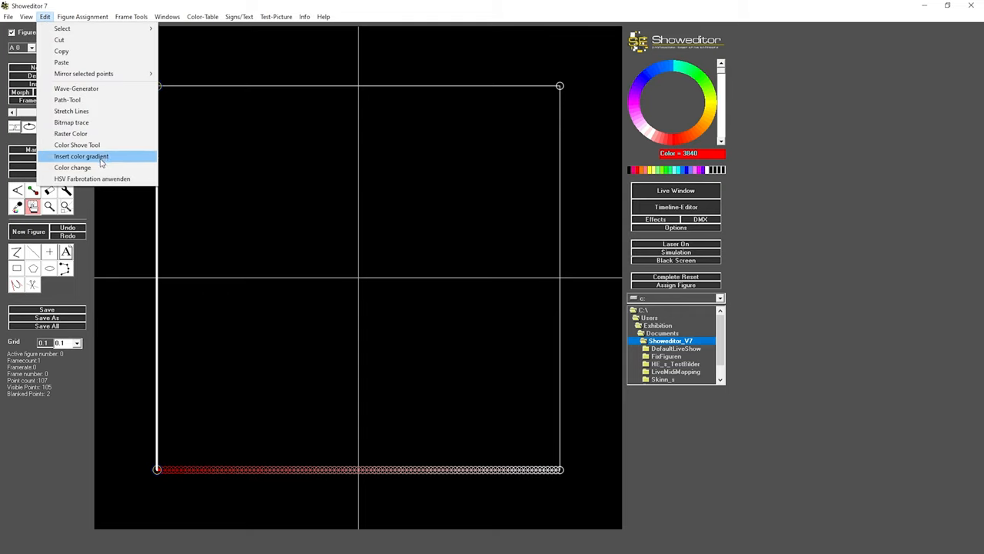
click(81, 156)
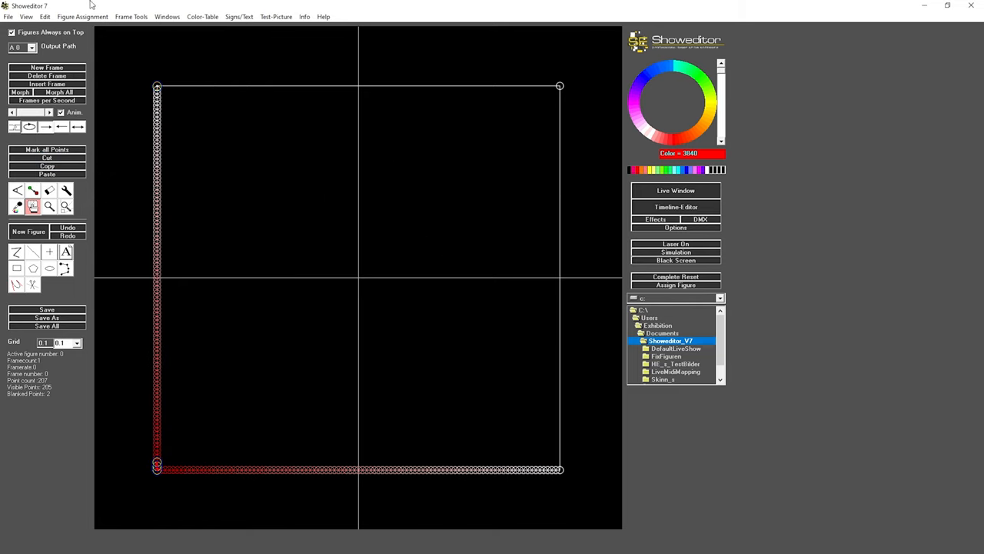
click(32, 17)
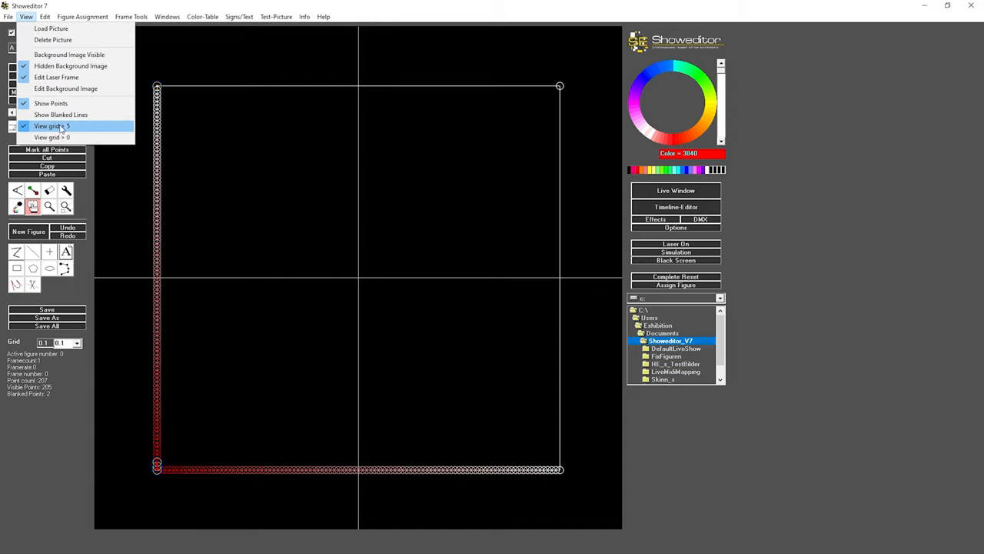